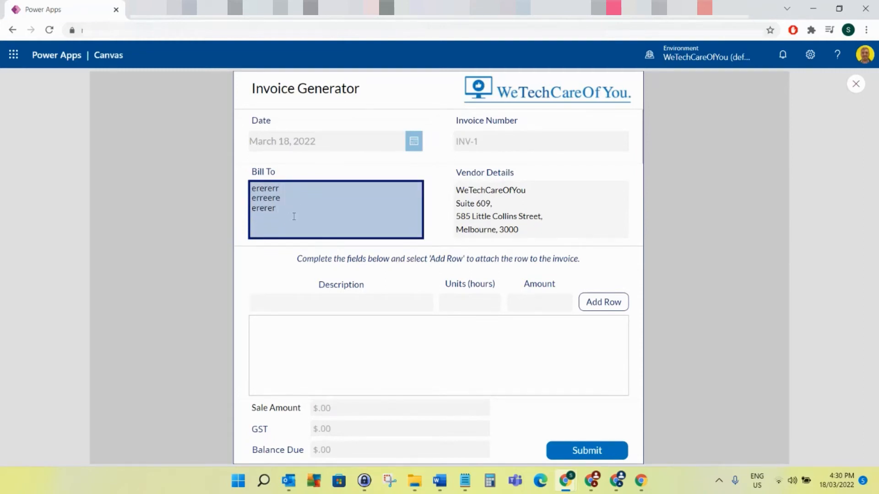
Step: Switch to the Chrome tab showing INV-1 (003).pdf with Bill To on one line
left_click(587, 450)
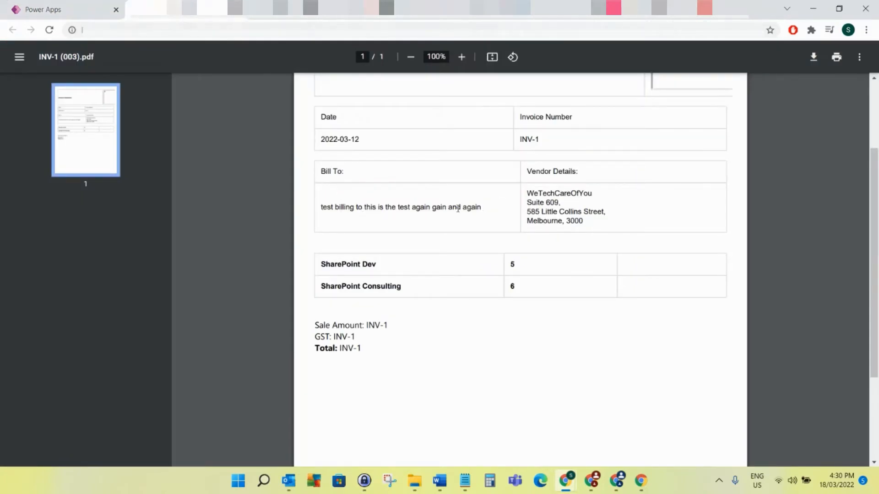
left_click_drag(320, 207, 376, 206)
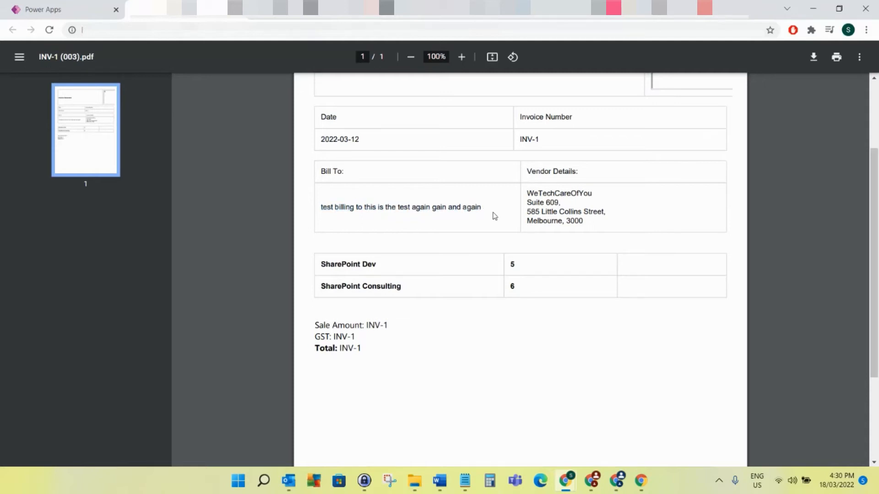
mouse_move(408, 209)
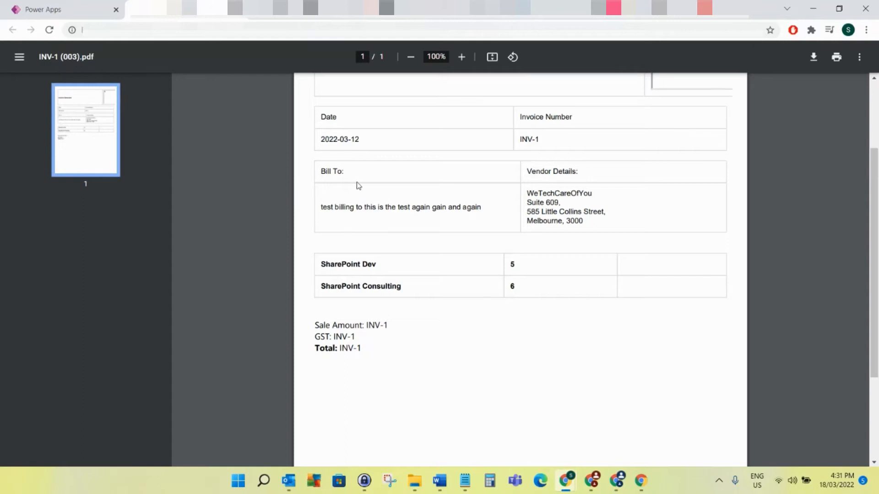
mouse_move(372, 230)
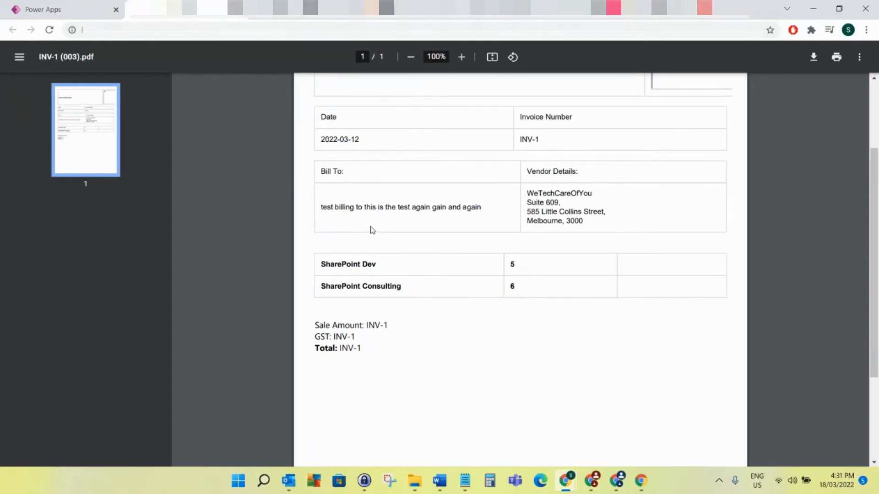
mouse_move(342, 199)
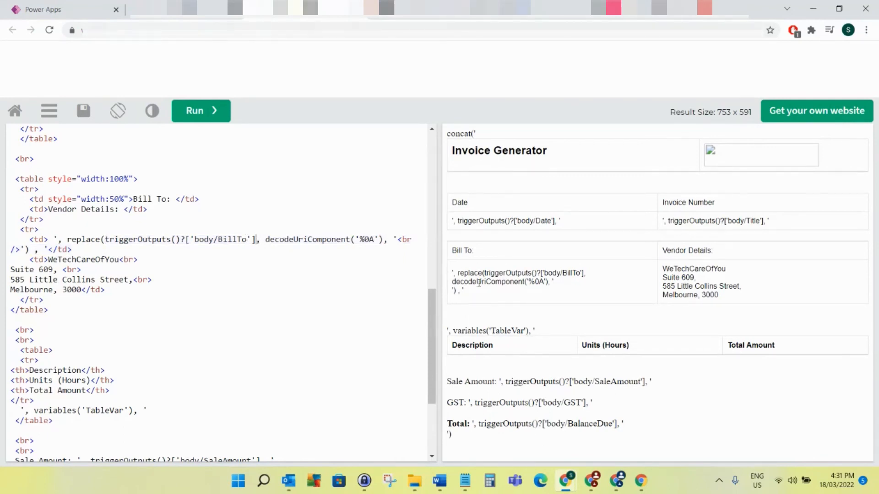
mouse_move(411, 49)
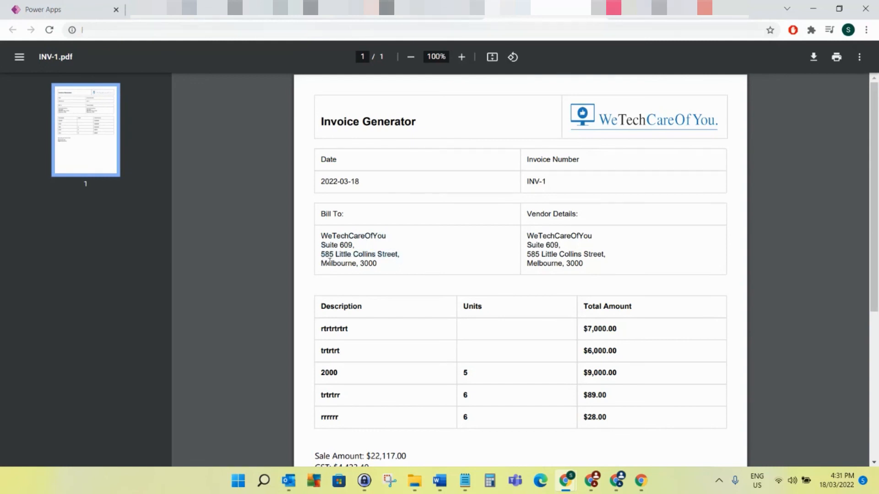
mouse_move(386, 206)
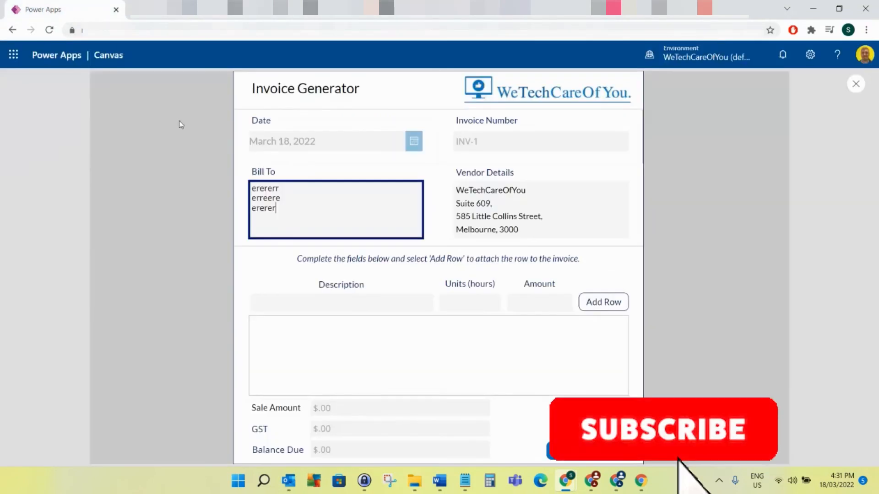
Step: Return to the Power Apps invoice form showing the three-line Bill To address
left_click(662, 429)
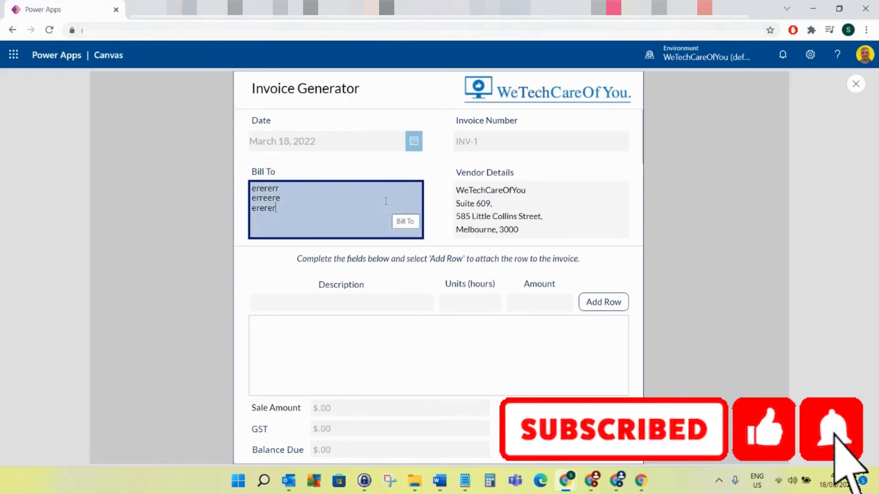